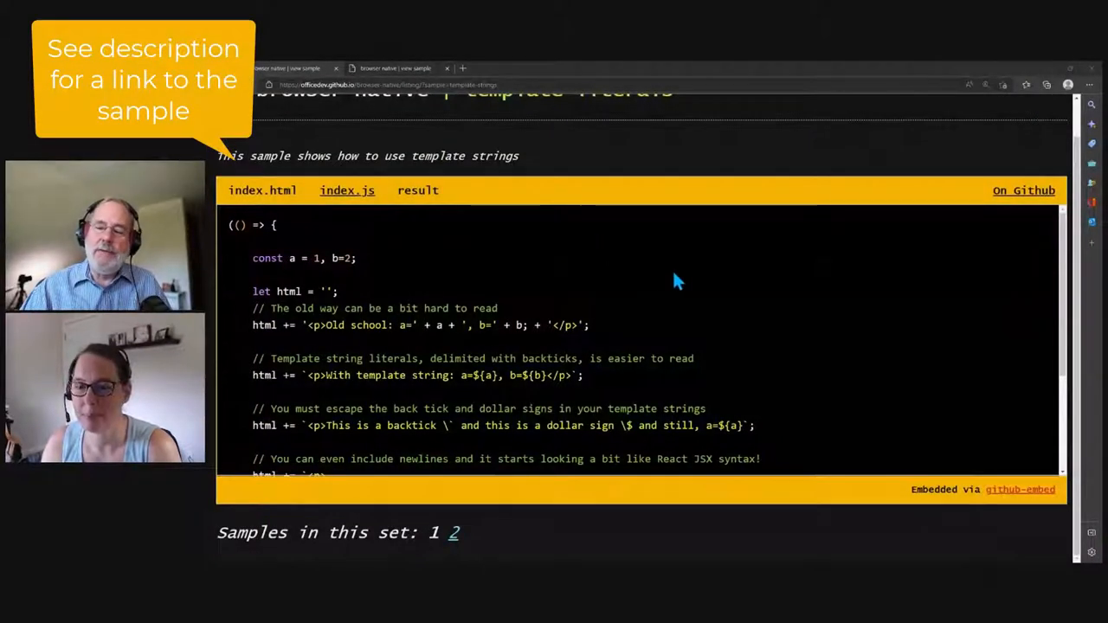
Scroll the template literals index.js code down to the multi-line template string example.
{"action": "scroll", "scroll_direction": "down", "scroll_amount": 3}
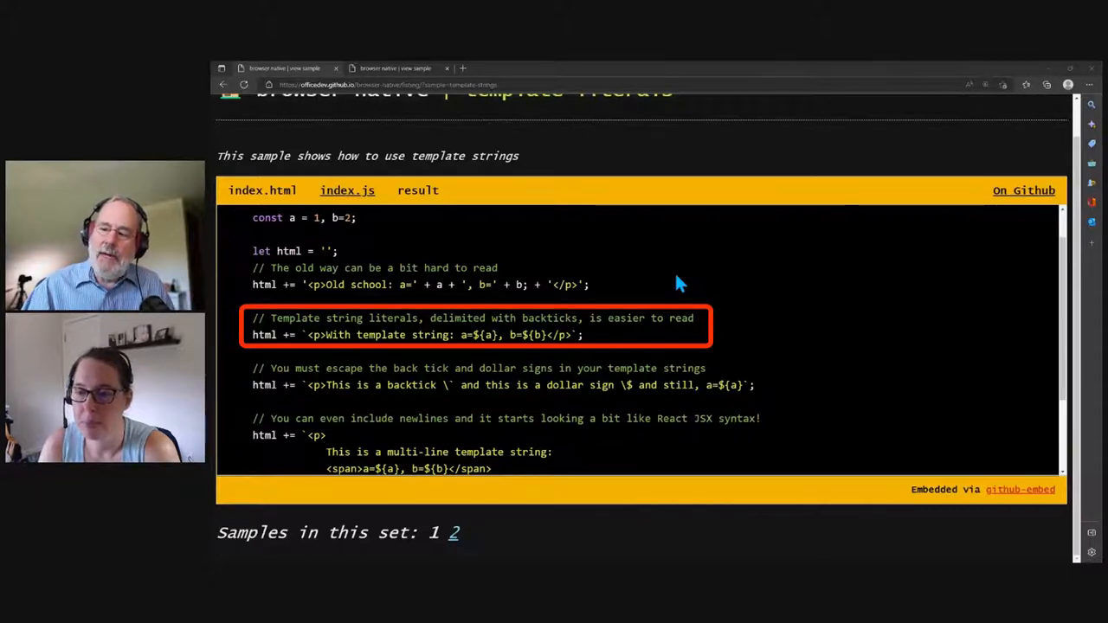
Show the result pane with outputs like 'Old school: a=1, b=2'.
{"action": "left_click", "coordinate": [417, 190]}
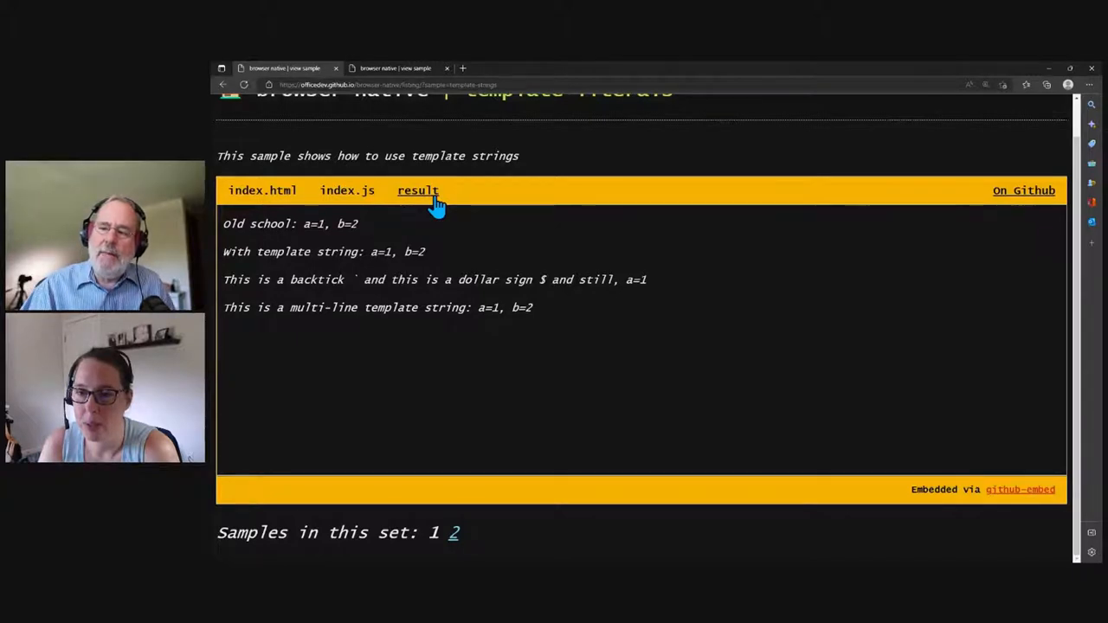
{"action": "mouse_move", "coordinate": [346, 196]}
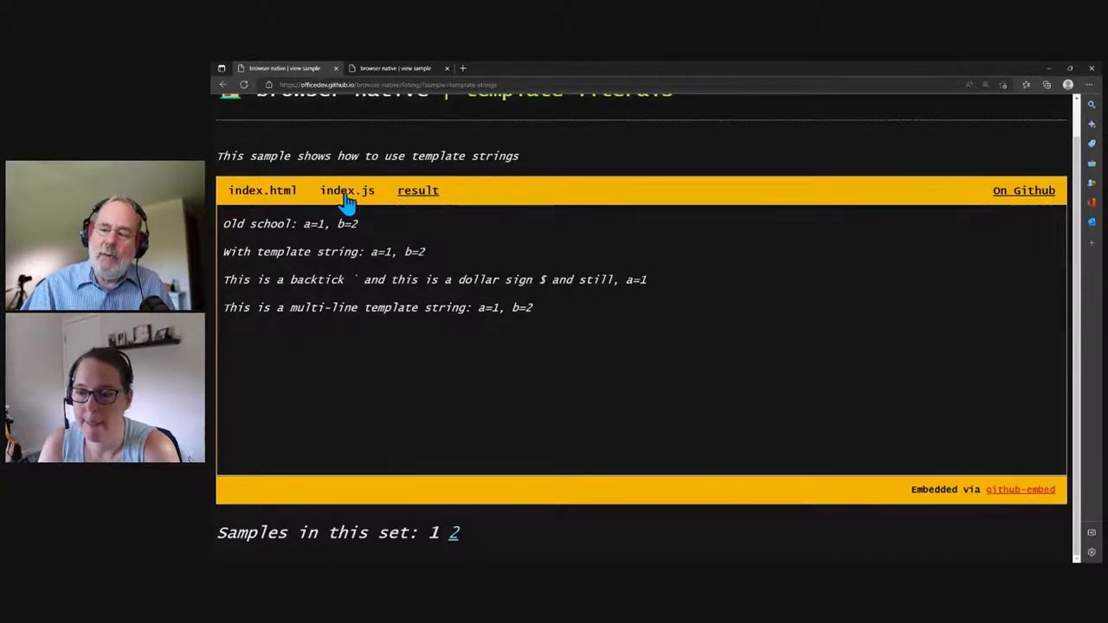
Switch back to index.js and scroll to the multi-line template string block.
{"action": "left_click", "coordinate": [346, 190]}
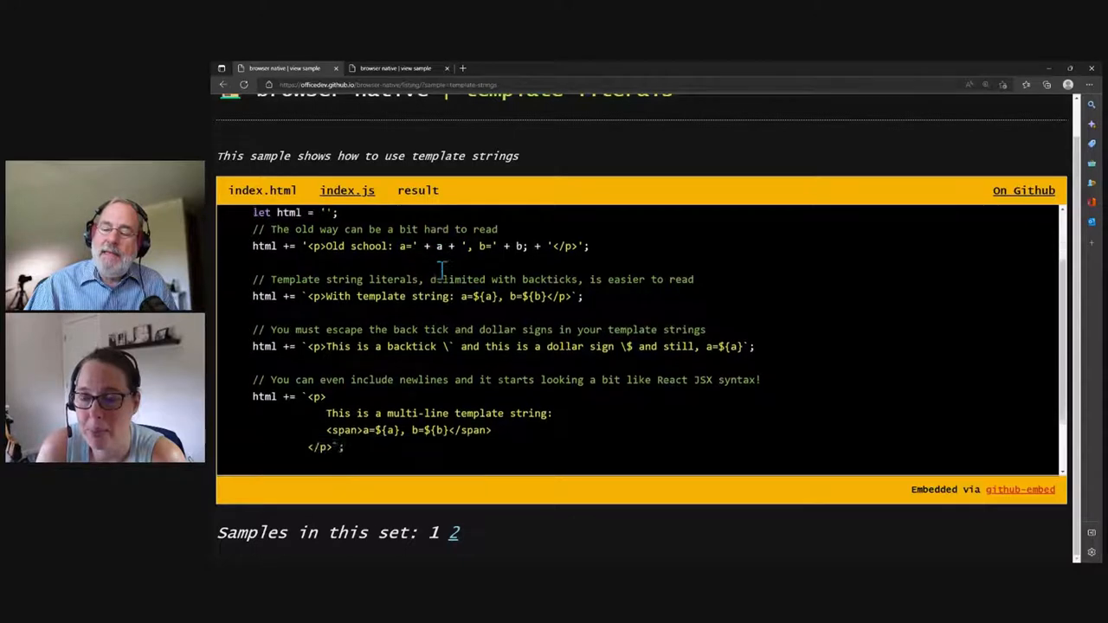
{"action": "scroll", "scroll_direction": "down", "scroll_amount": 3}
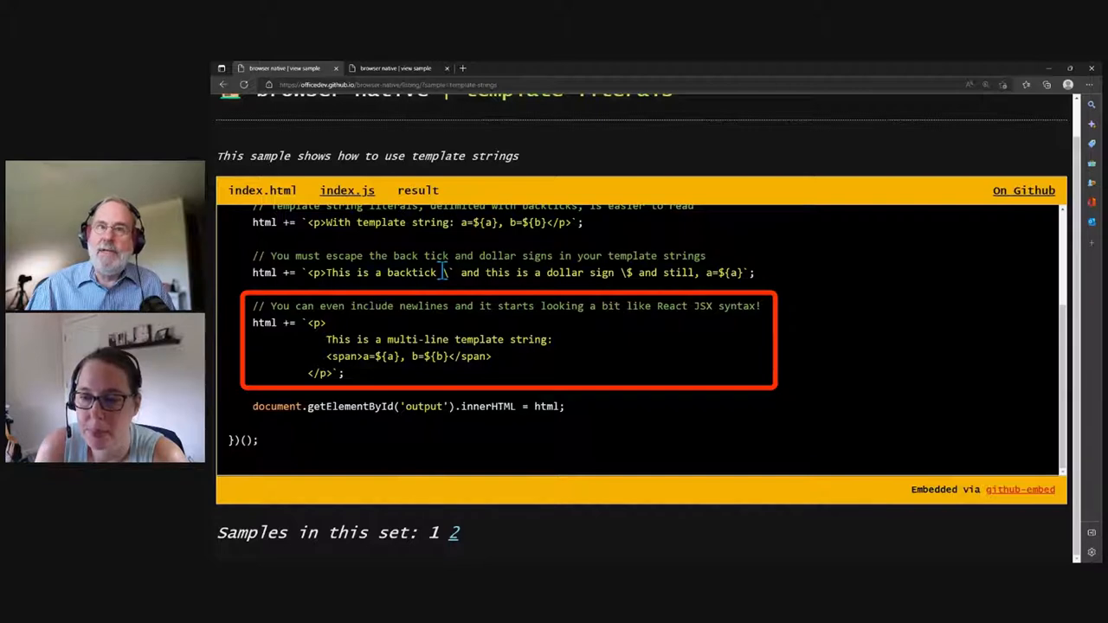
Display the result pane again, including the multi-line template string output.
{"action": "left_click", "coordinate": [418, 190]}
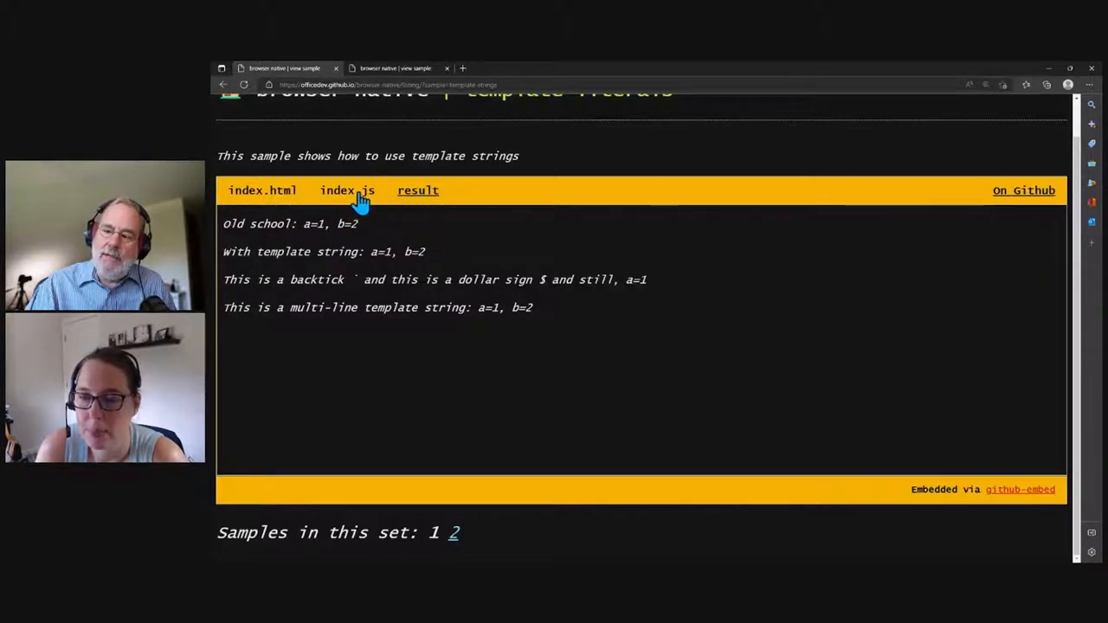
Return to index.js and move to sample 2, template literal functions, with its shout function.
{"action": "left_click", "coordinate": [346, 190]}
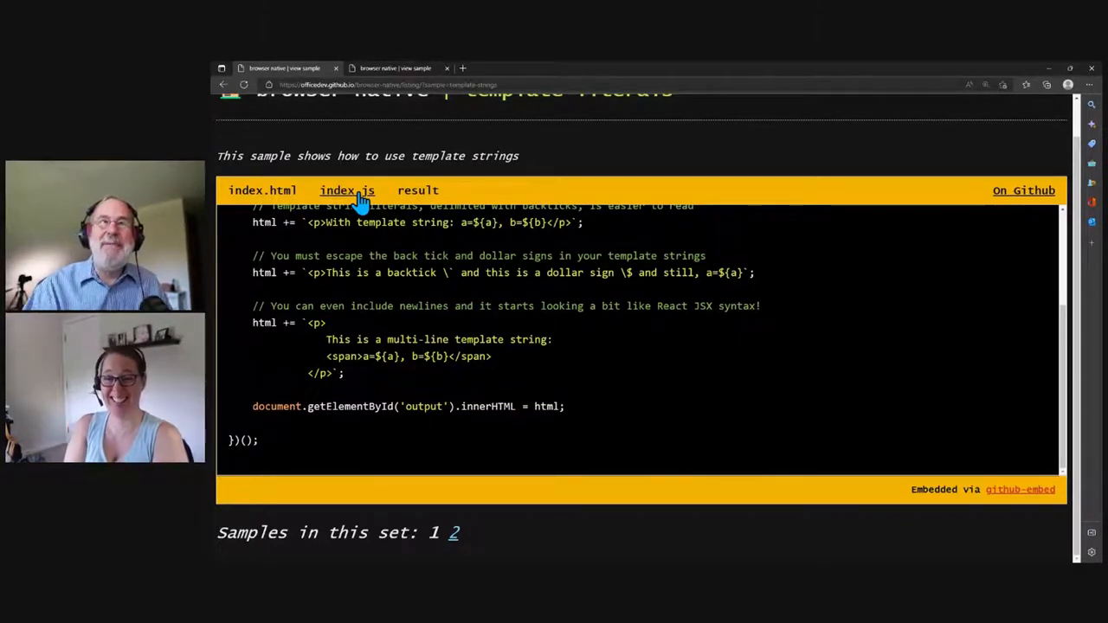
{"action": "mouse_move", "coordinate": [364, 134]}
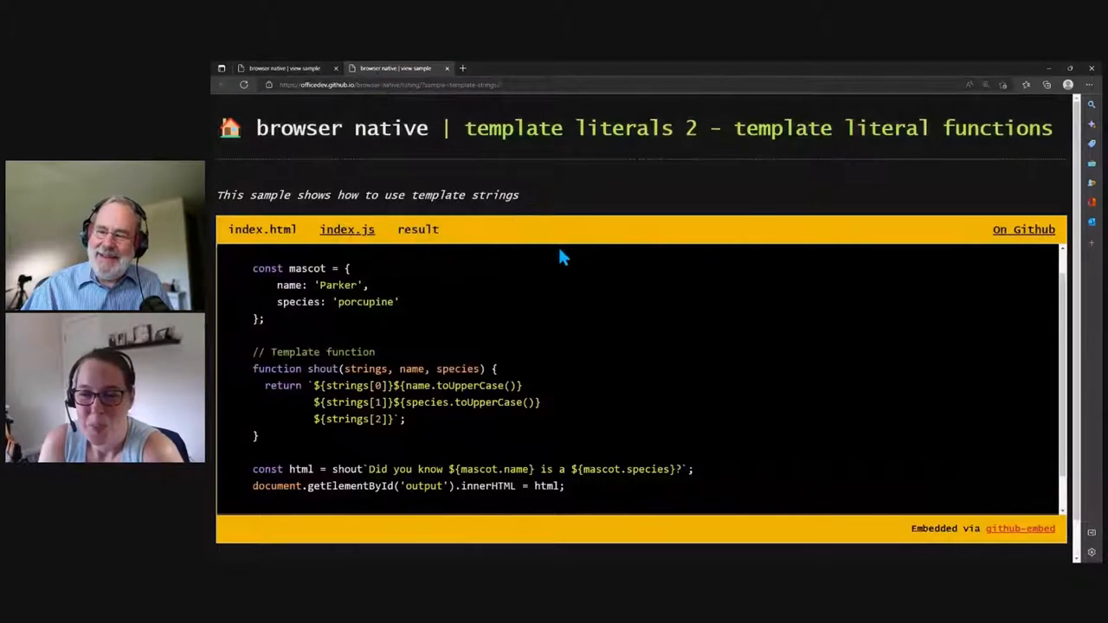
{"action": "scroll", "scroll_direction": "down", "scroll_amount": 3}
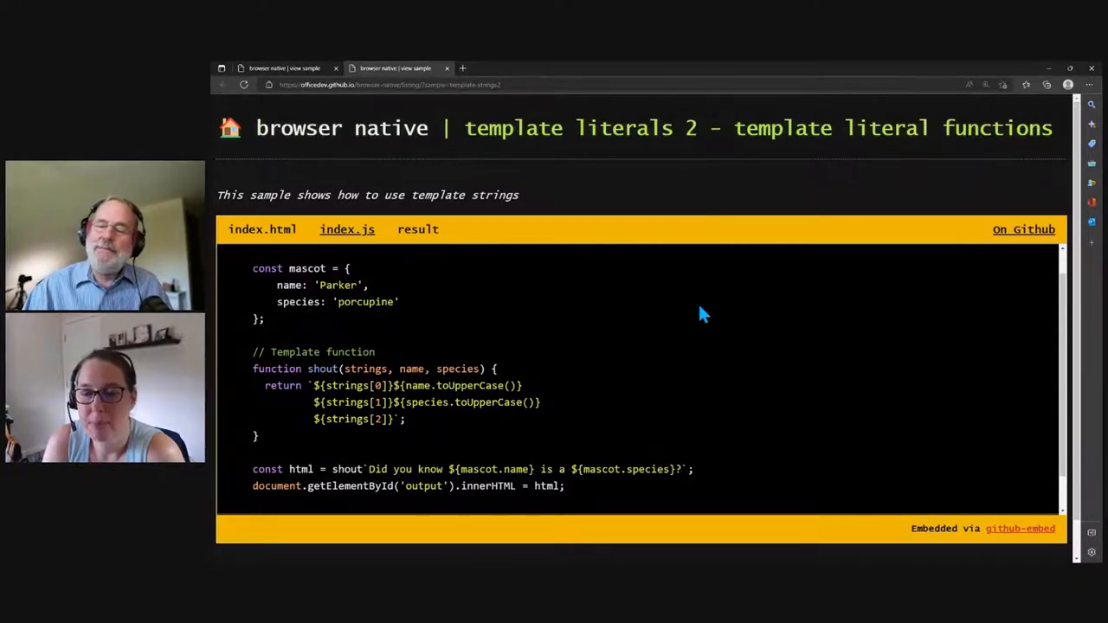
Scroll down to the shout template function and its call on the mascot's name and species.
{"action": "scroll", "scroll_direction": "down", "scroll_amount": 3}
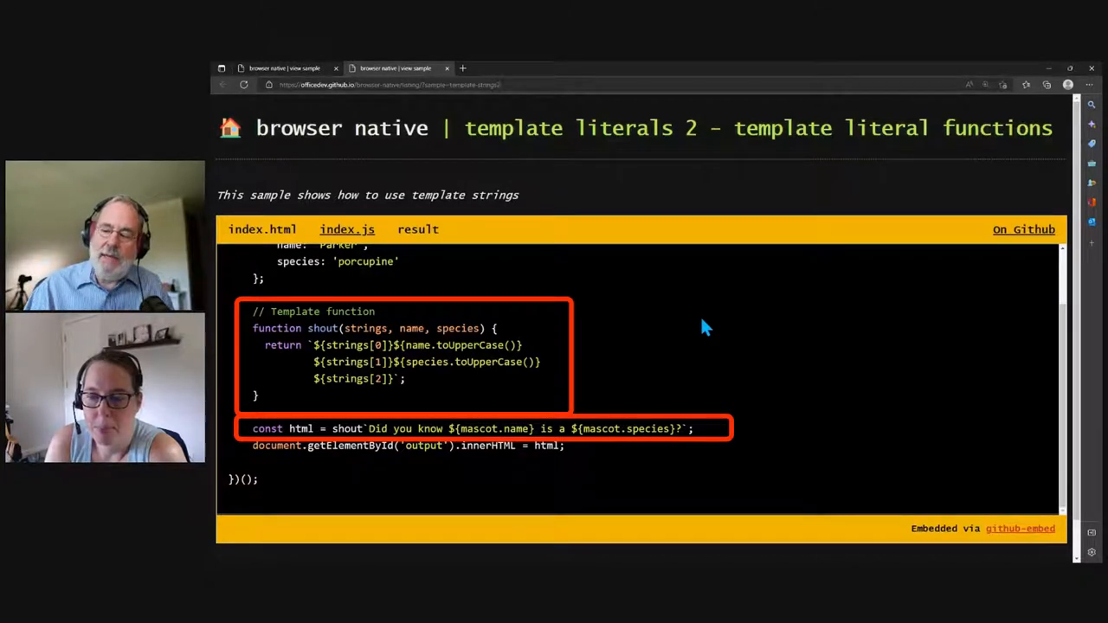
{"action": "mouse_move", "coordinate": [480, 243]}
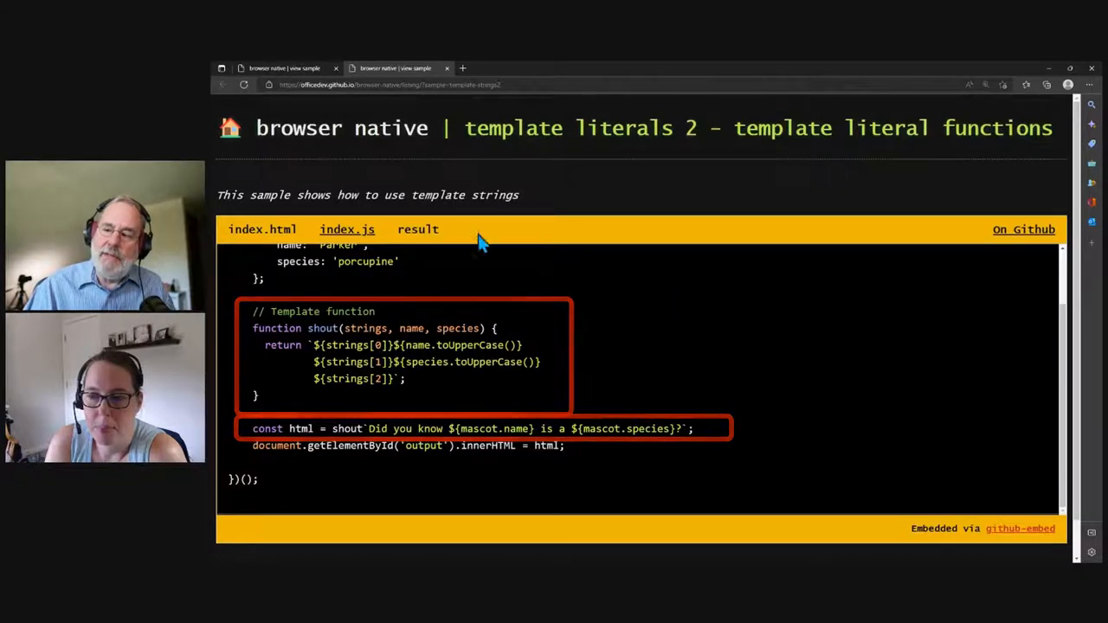
{"action": "left_click", "coordinate": [418, 230]}
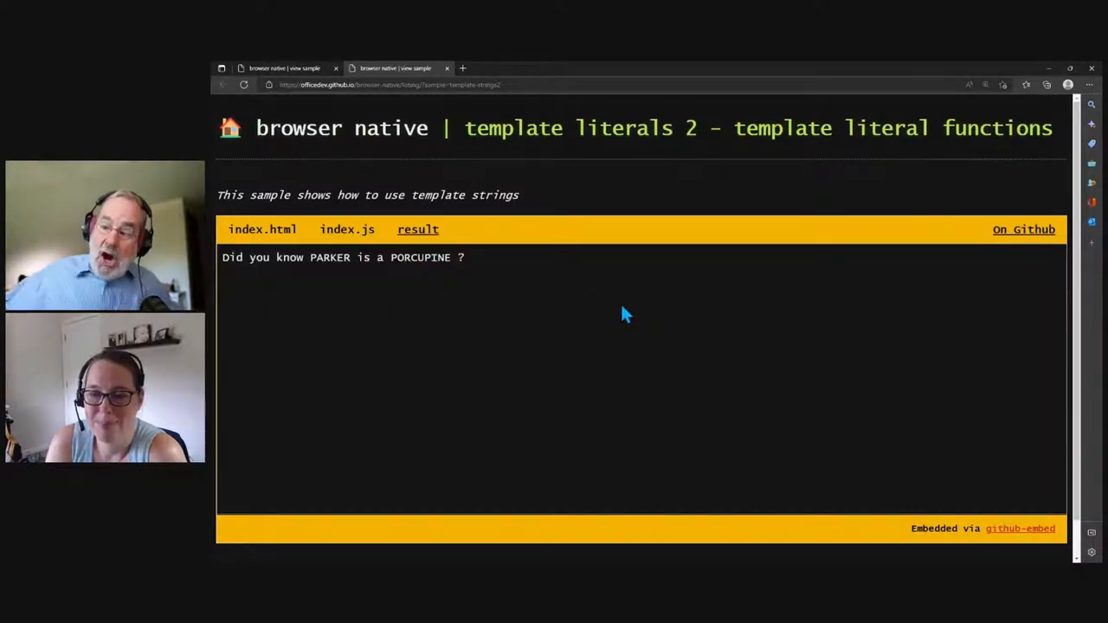
{"action": "mouse_move", "coordinate": [610, 316]}
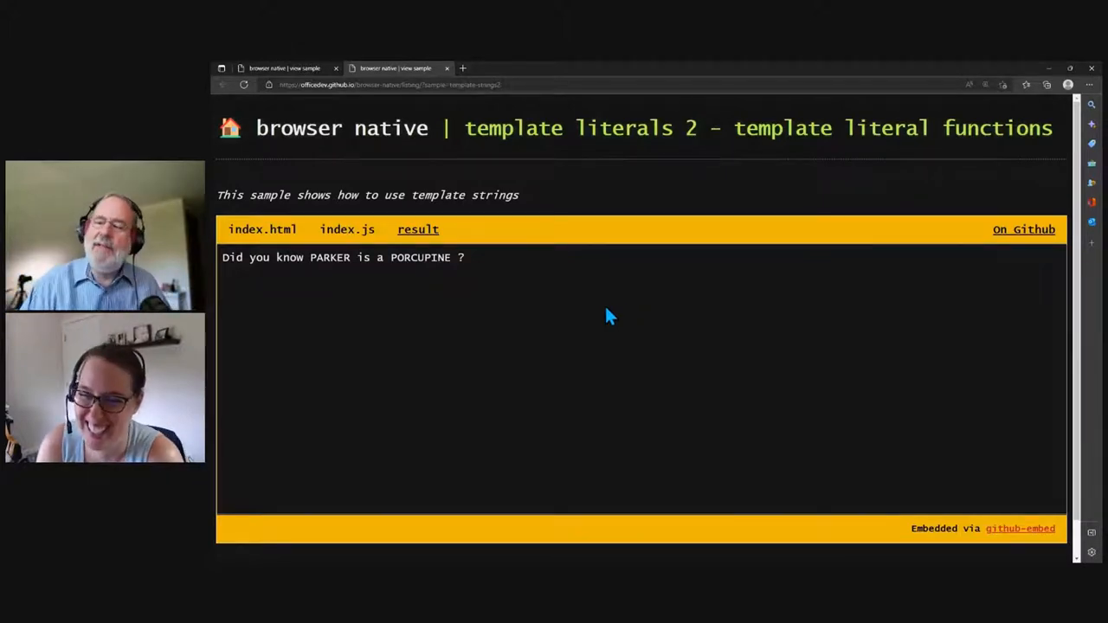
{"action": "left_click", "coordinate": [346, 229]}
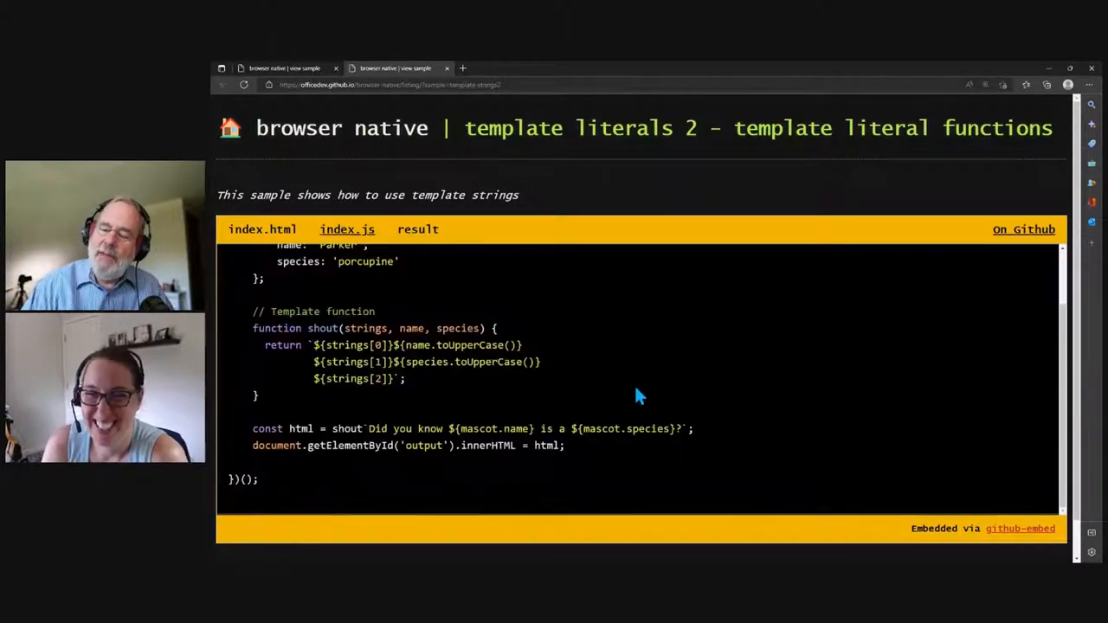